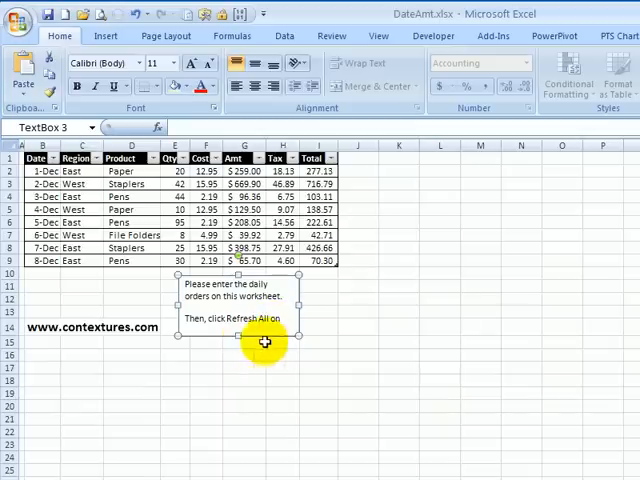
mouse_move(238, 338)
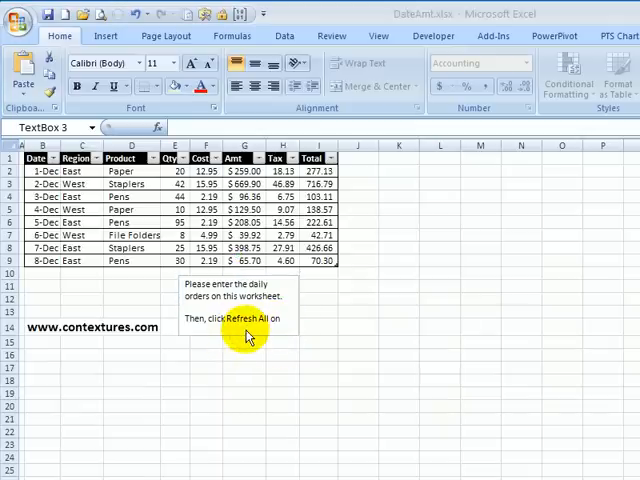
mouse_move(225, 340)
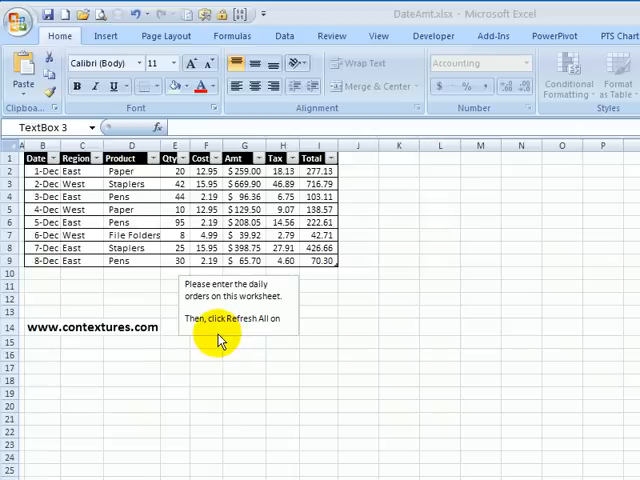
Select the cut-off instructions text box below the order table
click(220, 337)
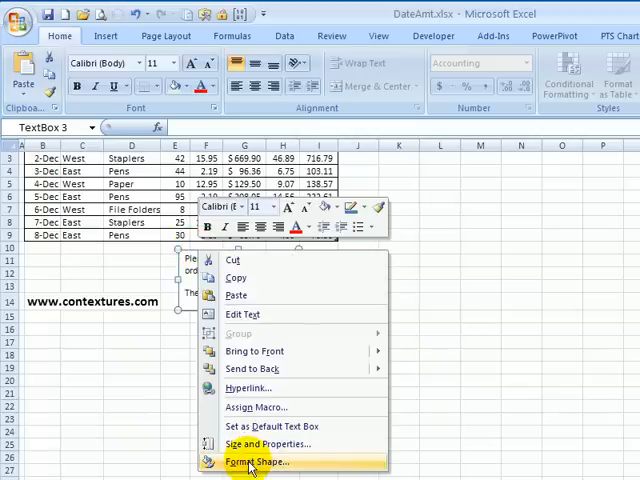
Turn on 'Resize shape to fit text' for the instructions box in Format Shape
click(251, 461)
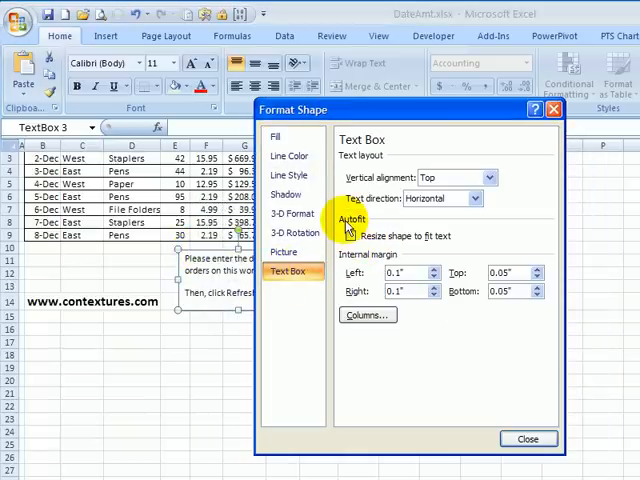
click(351, 236)
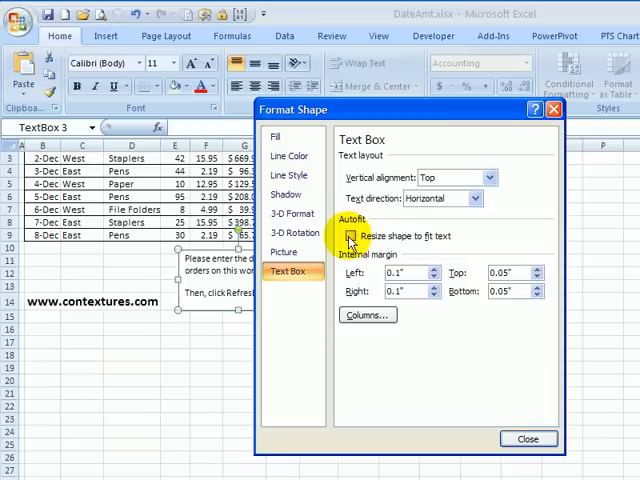
click(350, 236)
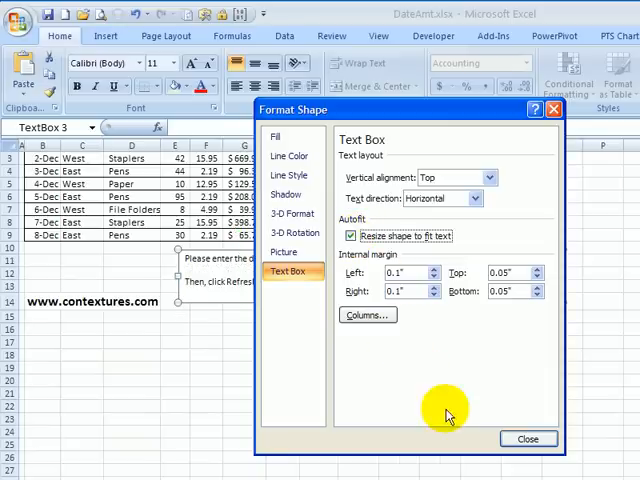
click(528, 438)
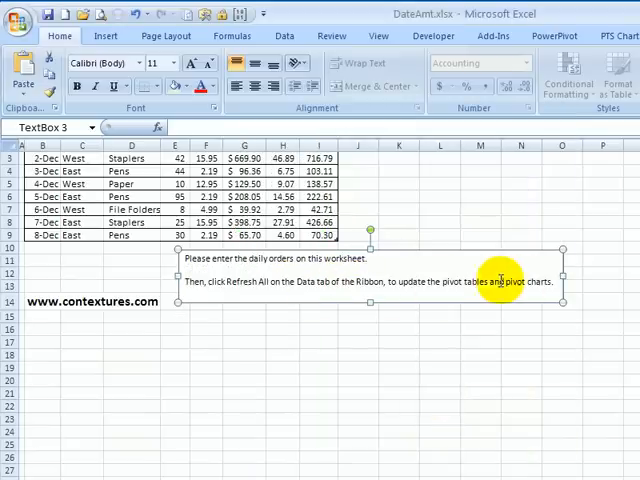
mouse_move(485, 281)
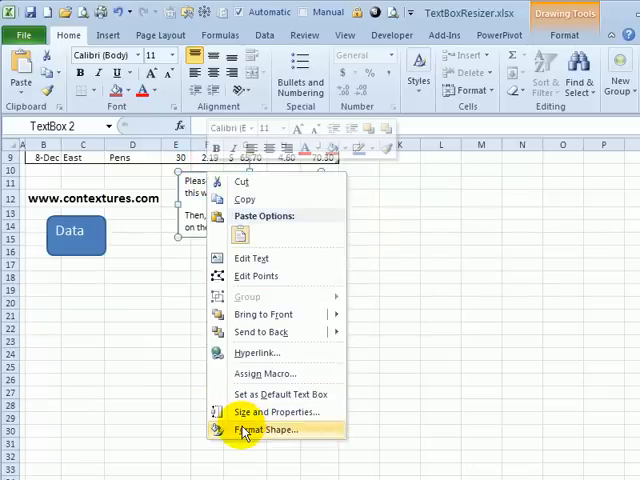
Enable 'Resize shape to fit text' on TextBoxResizer's wrapped instructions box
click(278, 429)
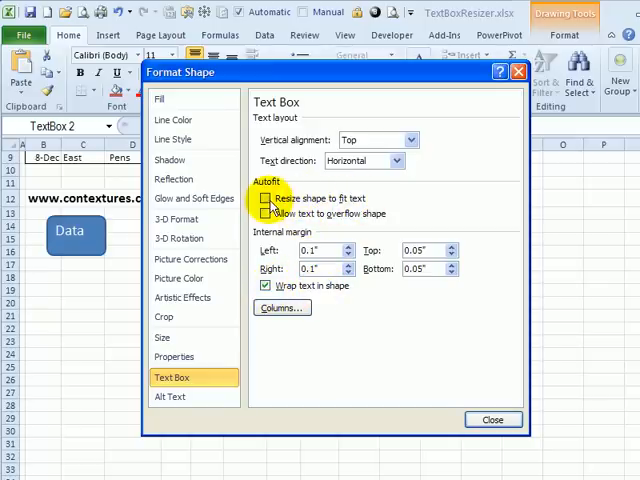
click(492, 419)
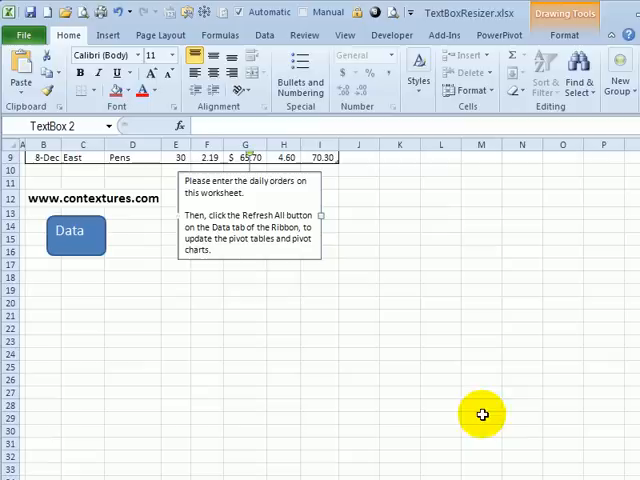
Select the instructions text box for resizing and font changes
click(290, 215)
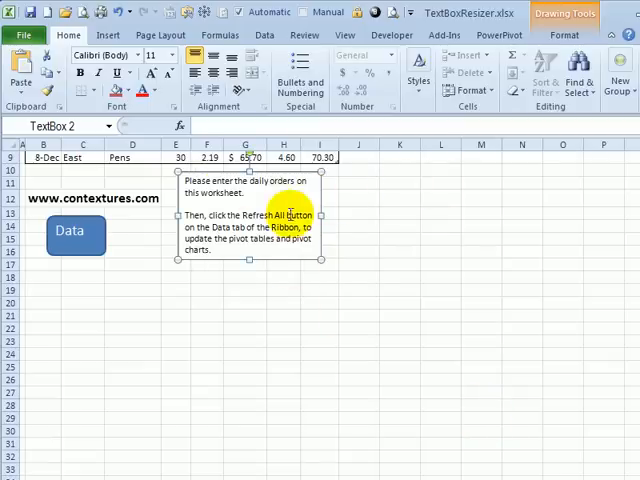
mouse_move(325, 215)
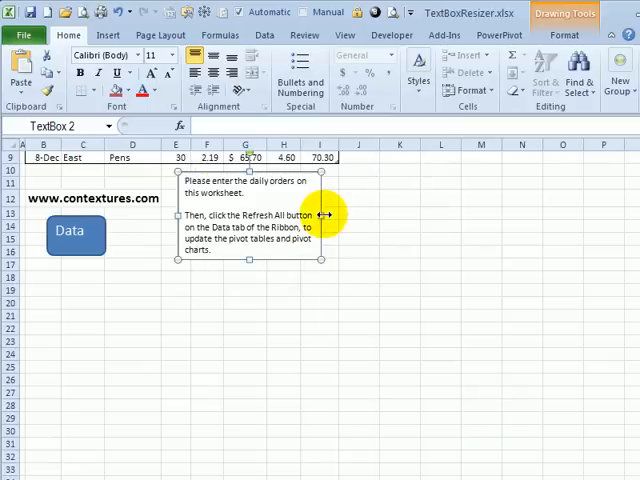
mouse_move(322, 260)
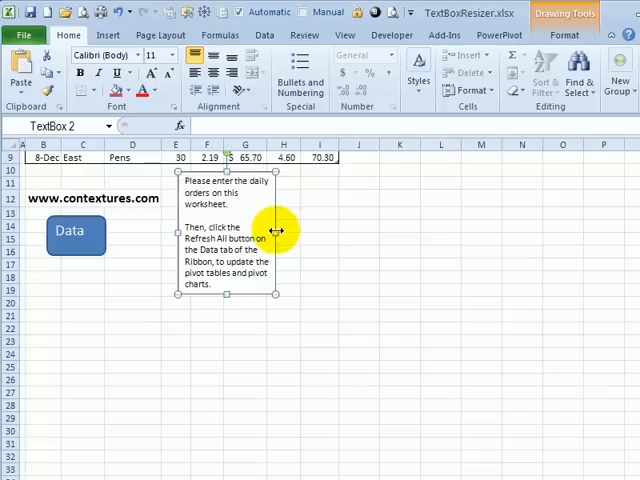
mouse_move(277, 294)
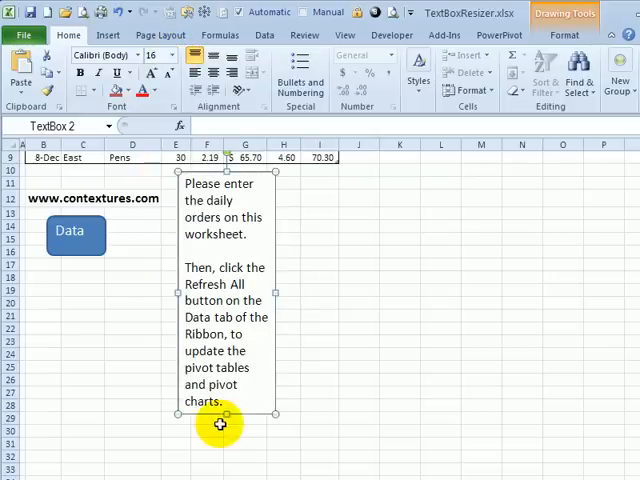
mouse_move(275, 185)
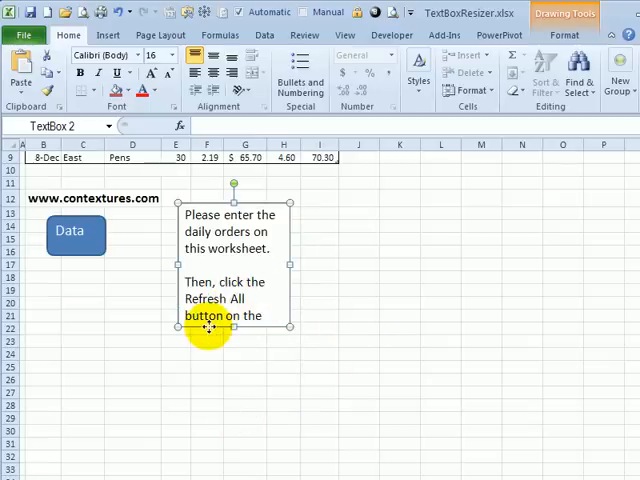
Reapply 'Resize shape to fit text' so the 16 pt instructions fit
right_click(210, 328)
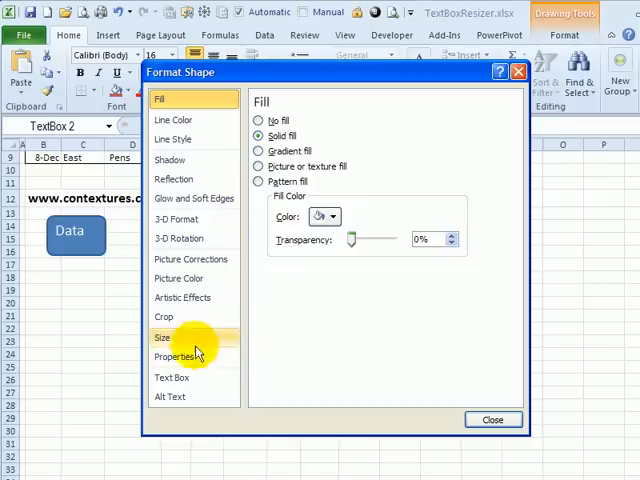
click(172, 377)
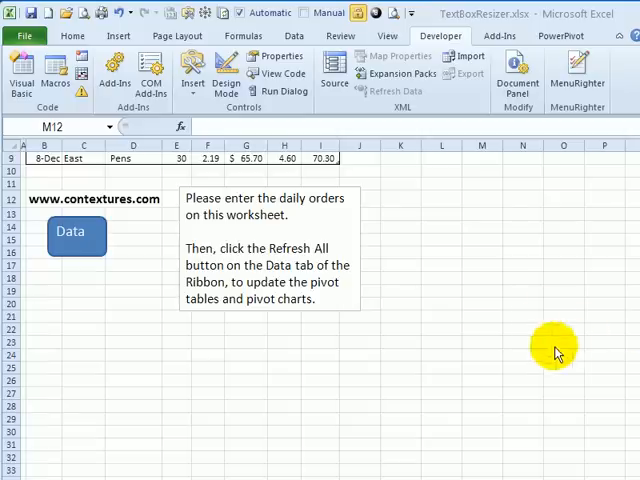
mouse_move(367, 305)
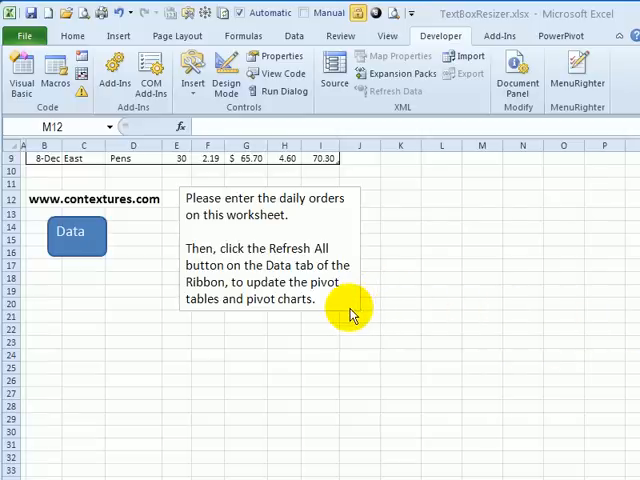
mouse_move(285, 33)
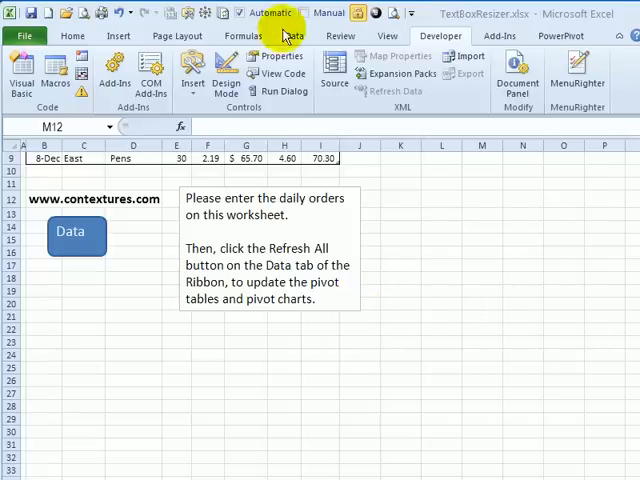
mouse_move(21, 75)
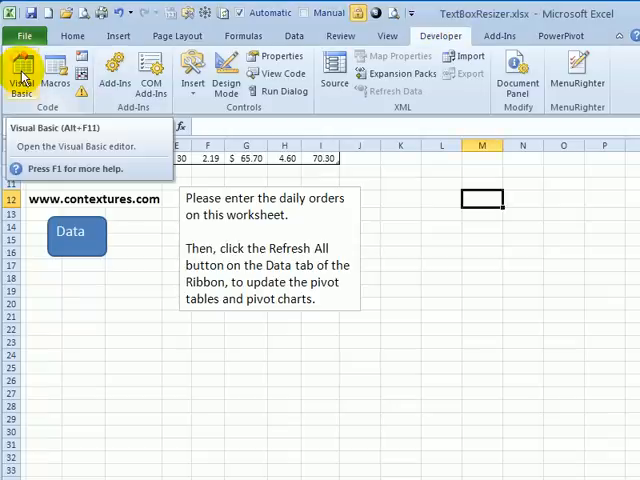
Open the VBA editor to view Module2 with TextBoxResizeAll and TextBoxResizeTB
click(22, 72)
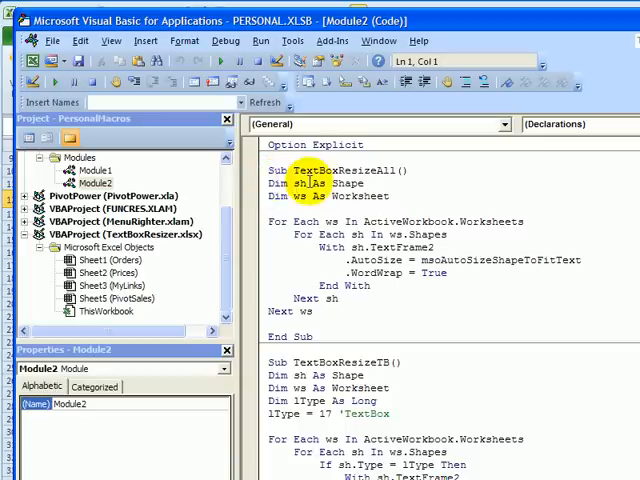